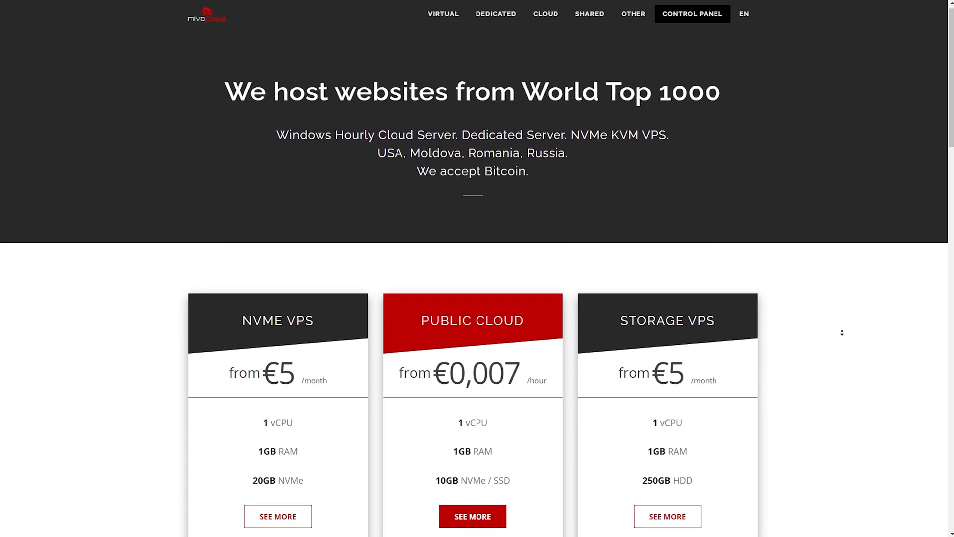
Install nmap with apt install nmap -y and acknowledge the pending kernel upgrade notice
scroll(down, 3)
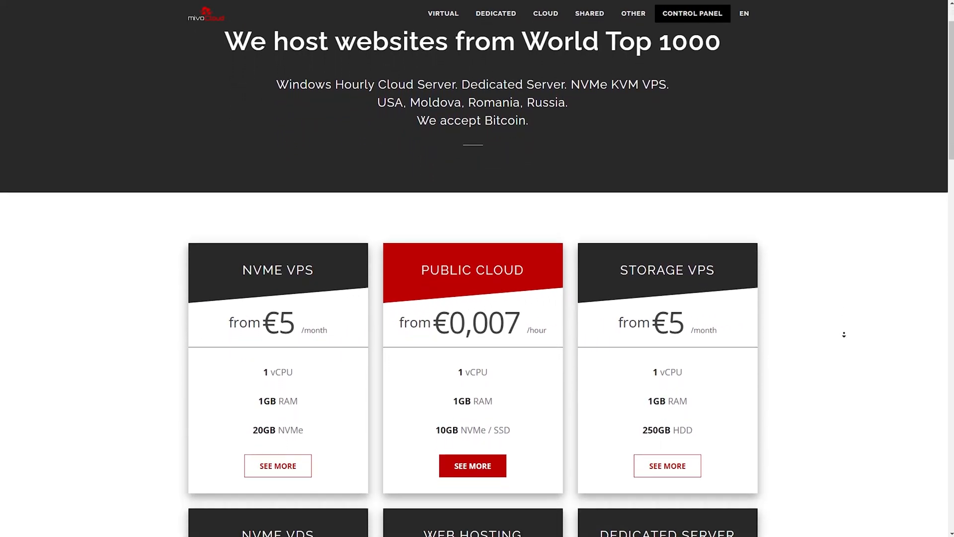
scroll(down, 3)
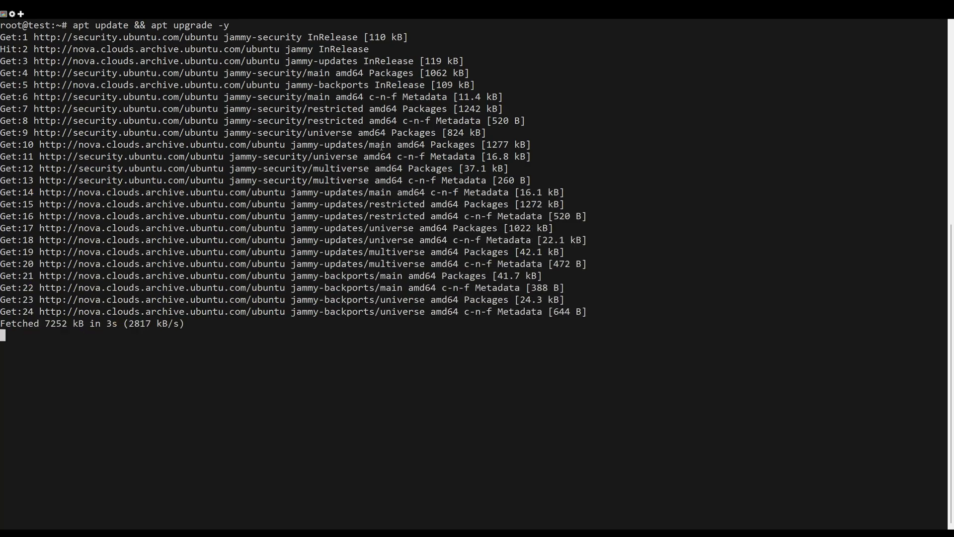
text(apt install nmap -y)
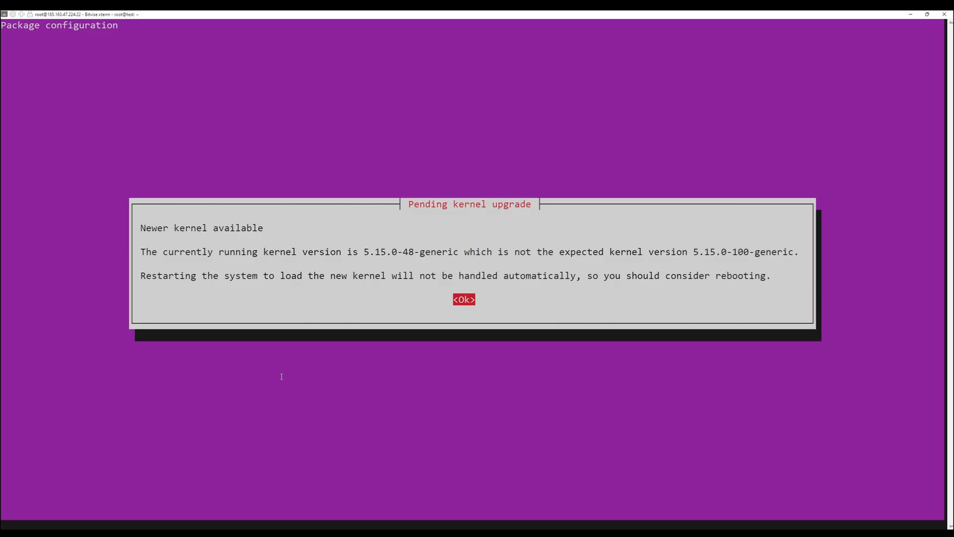
click(464, 299)
text(nmap -sS)
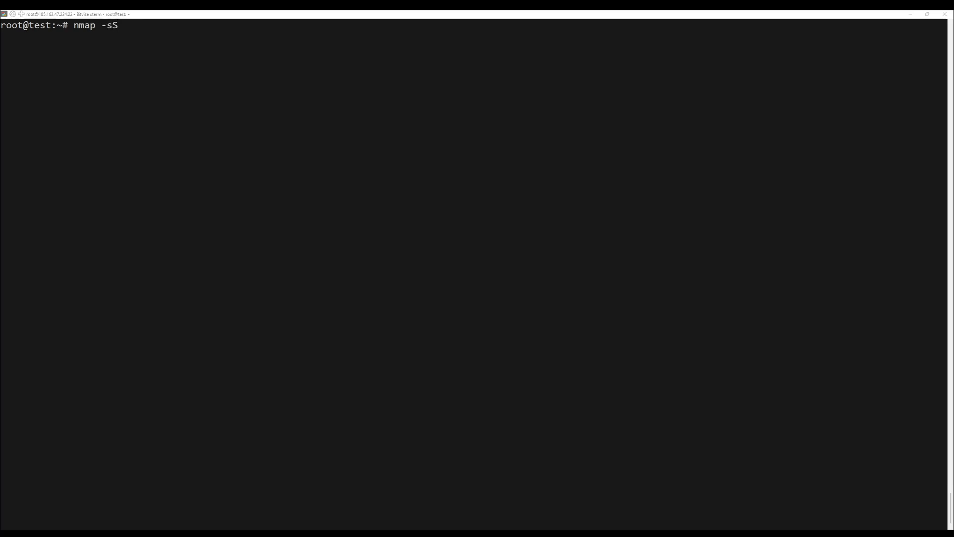
text(https://mivoclo)
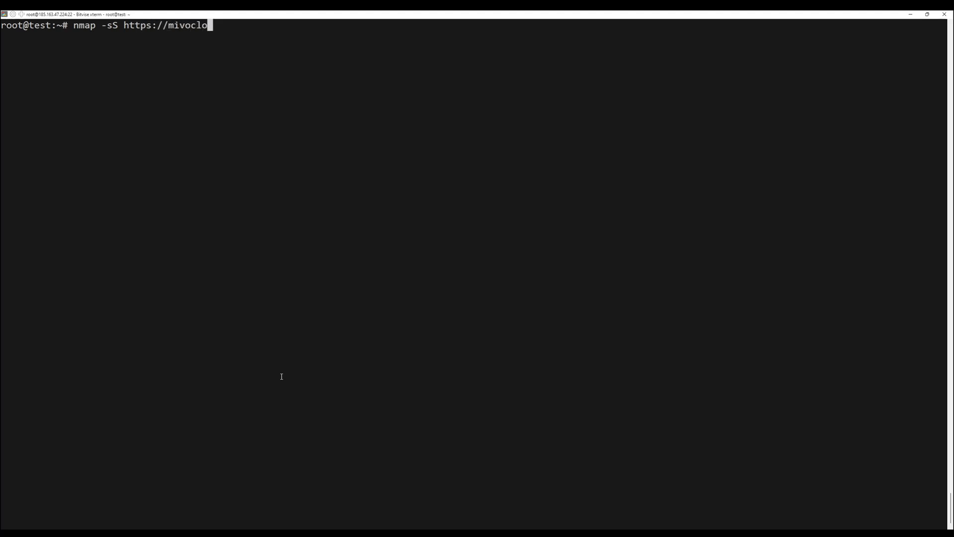
text(ud.com)
text(nmap -O --osscan-guess)
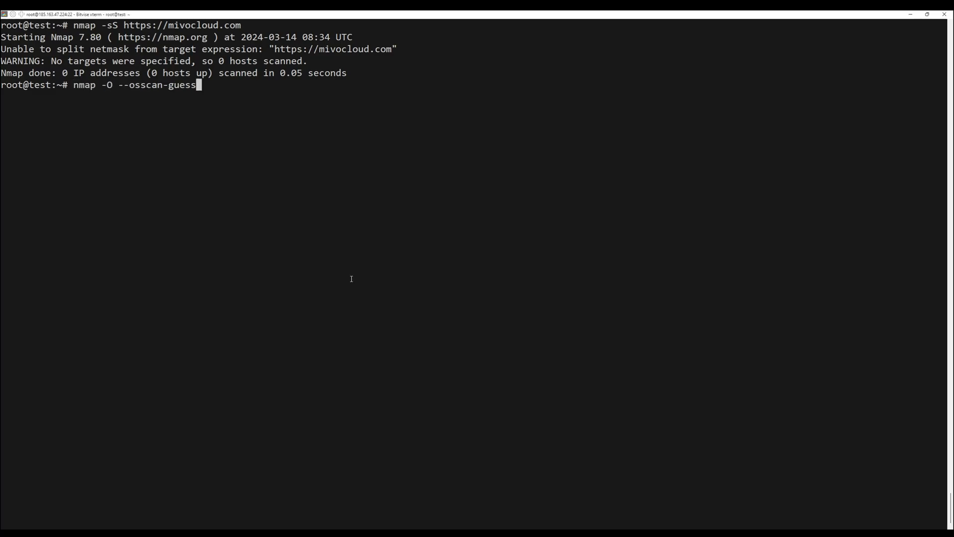
double_click(190, 24)
text(nmap -vv)
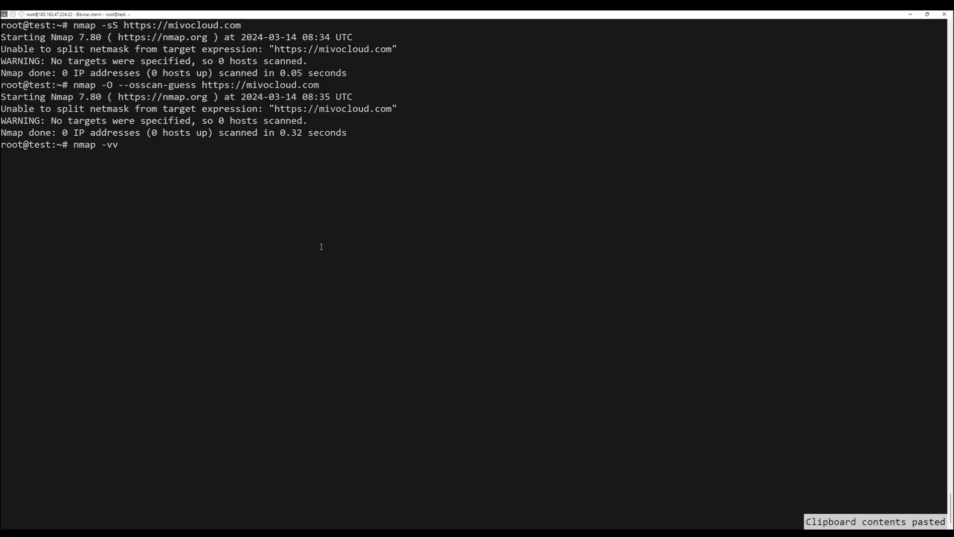
double_click(308, 85)
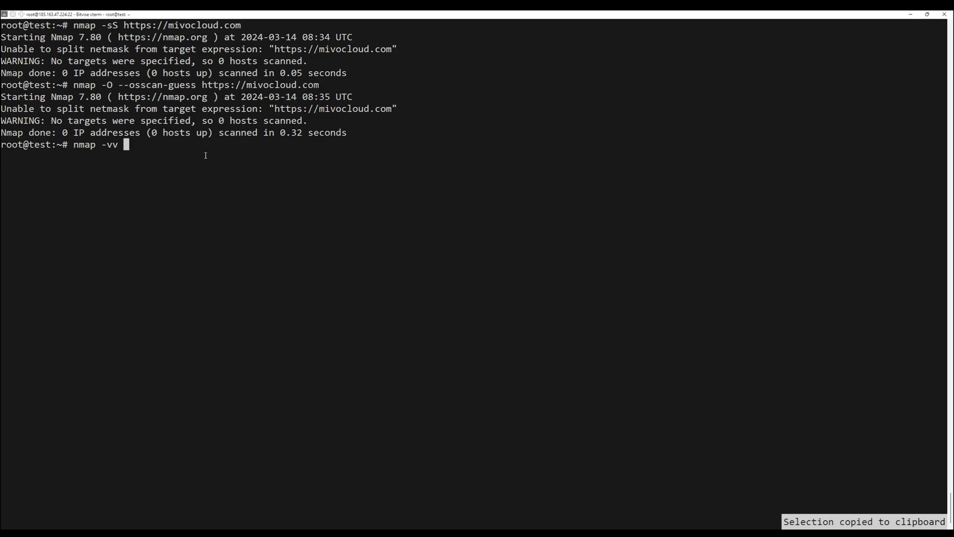
text(https://mivocloud.com)
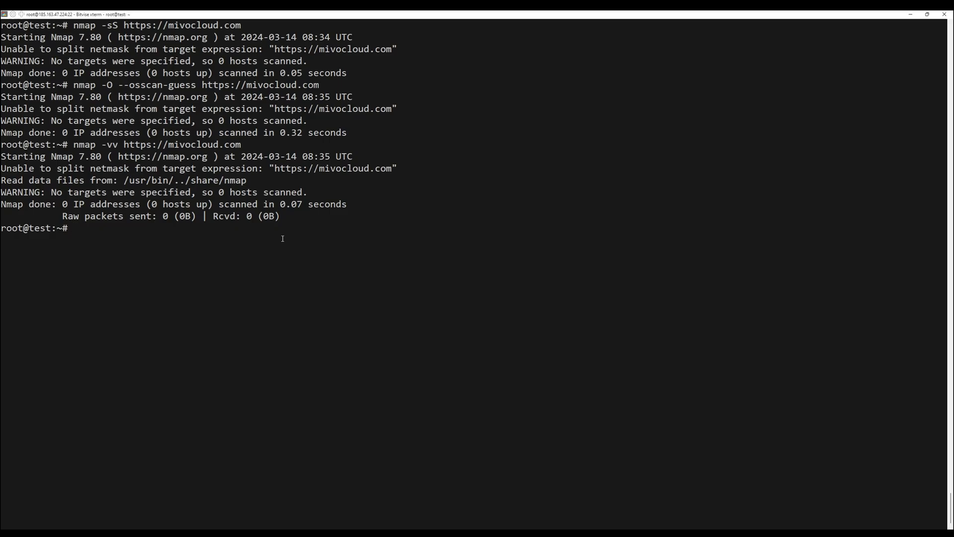
text(nmap -sV)
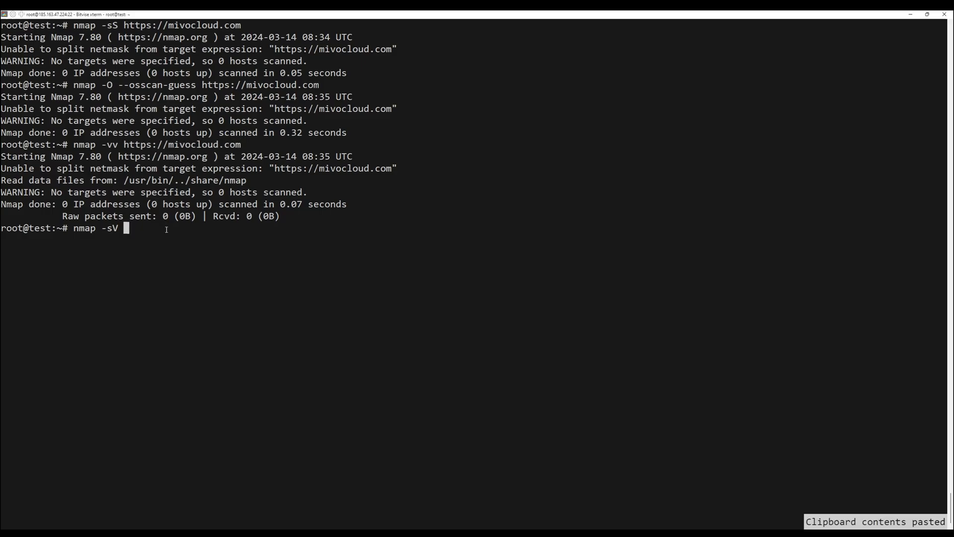
text(https://mivocloud.com)
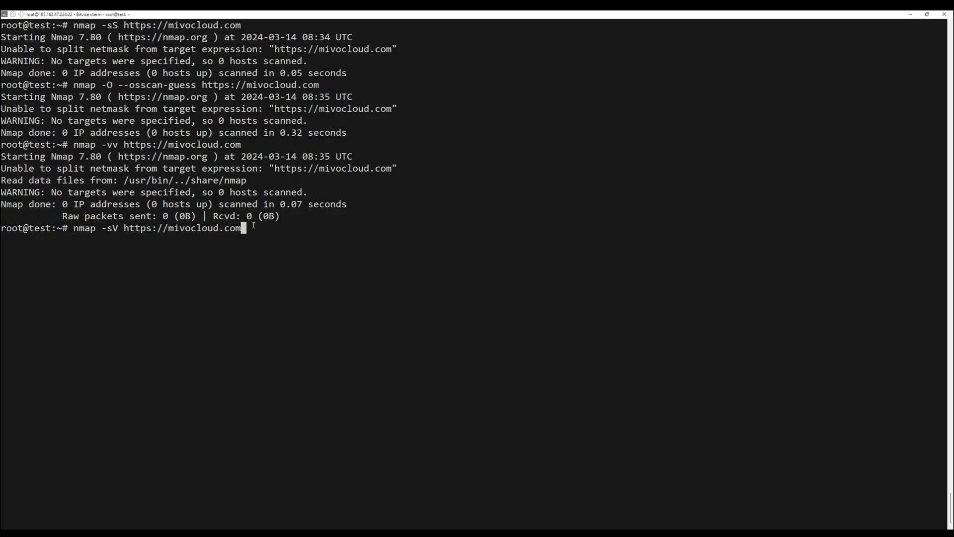
key(enter)
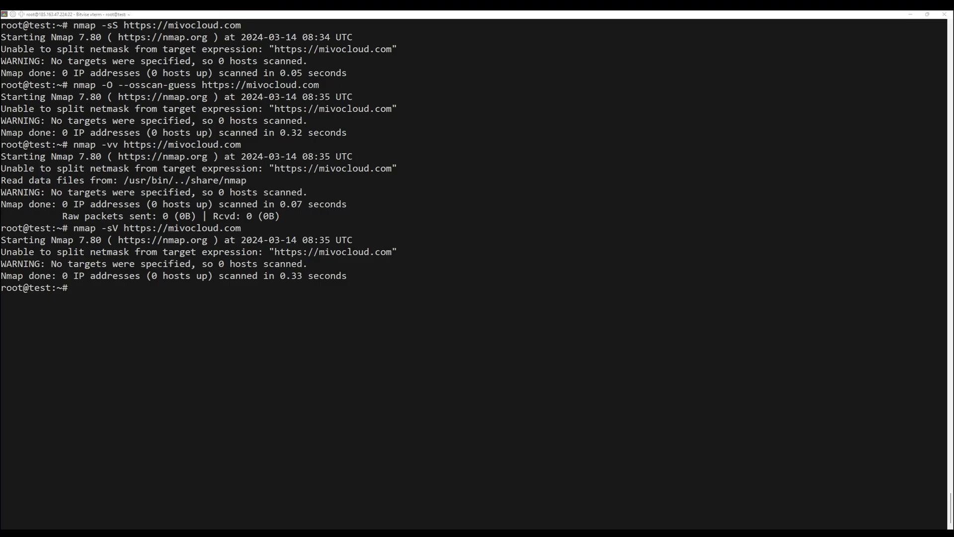
text(nmap -sV https://mivocloud.com)
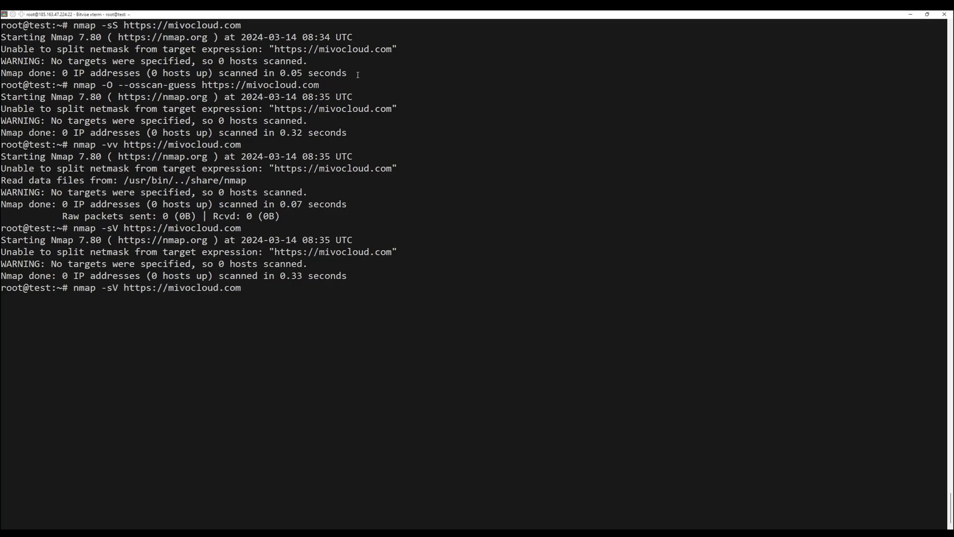
key(BackSpace)
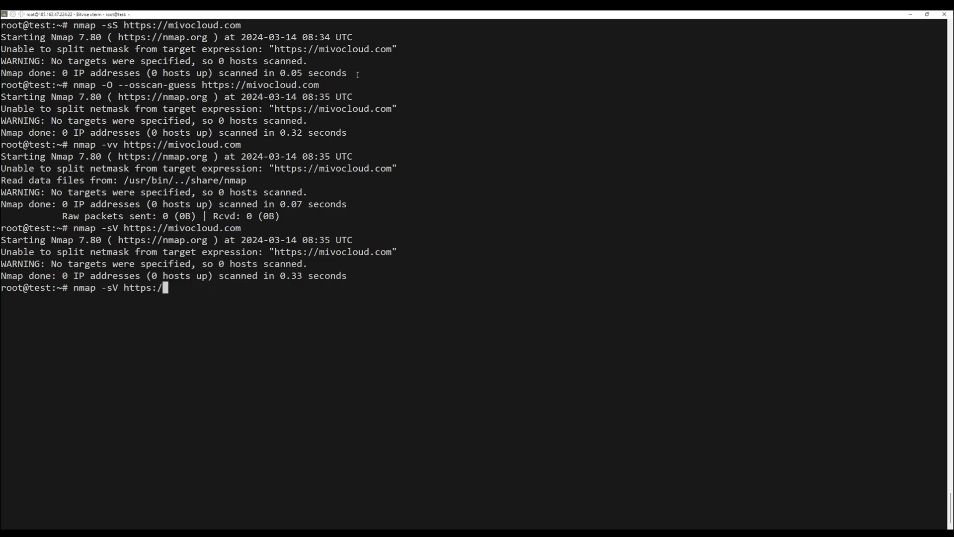